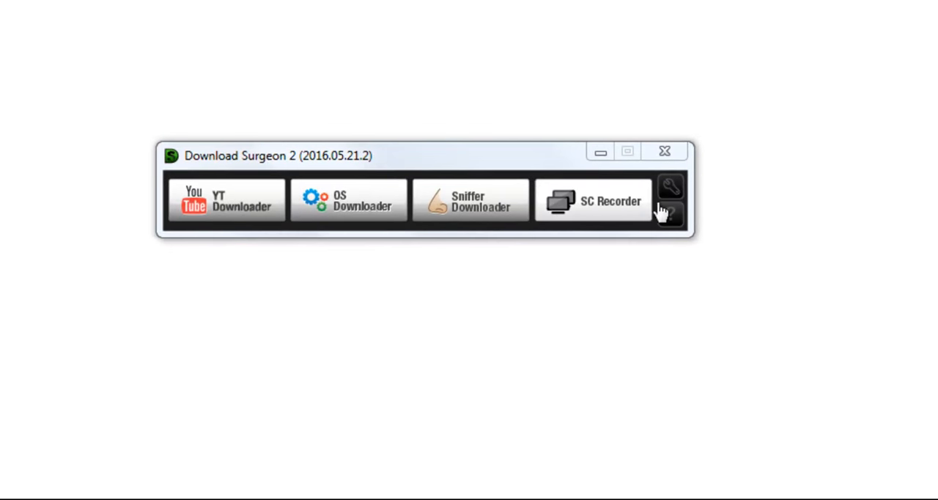
pyautogui.moveTo(607, 207)
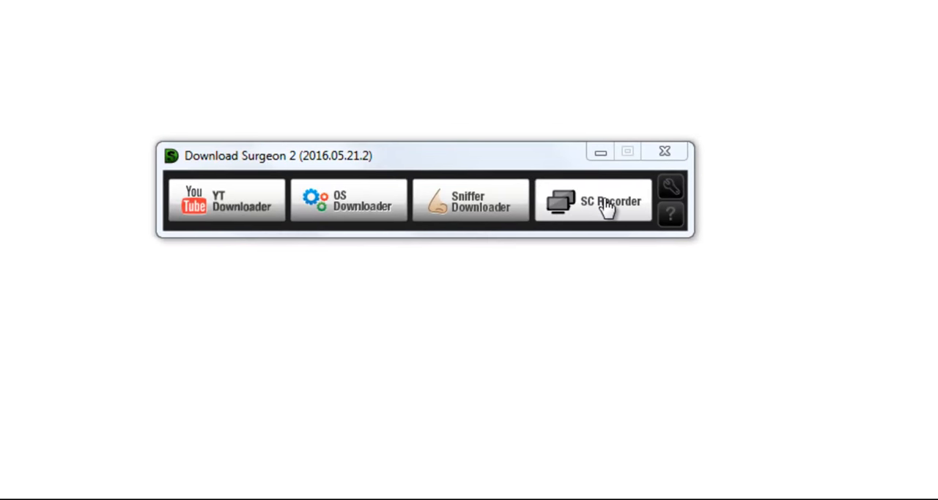
pyautogui.moveTo(708, 355)
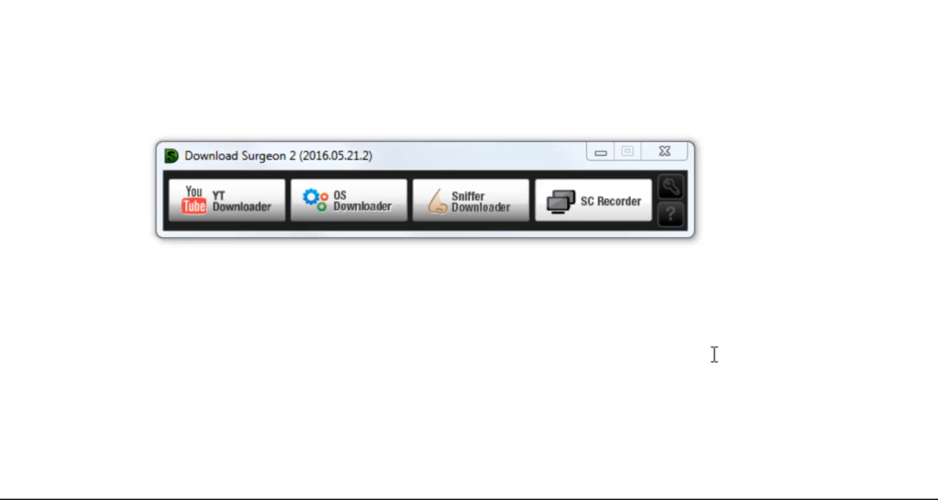
# - Launch the SC Recorder to bring up the grey capture overlay
pyautogui.click(593, 200)
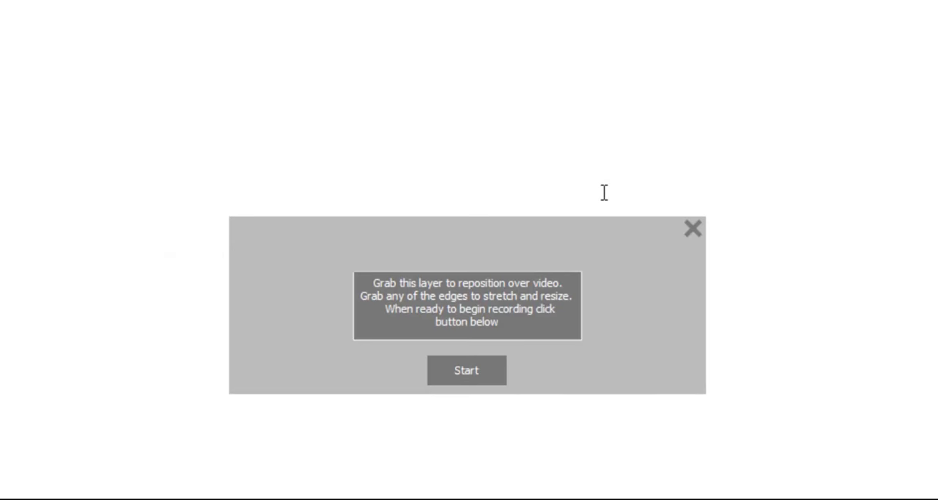
pyautogui.moveTo(581, 257)
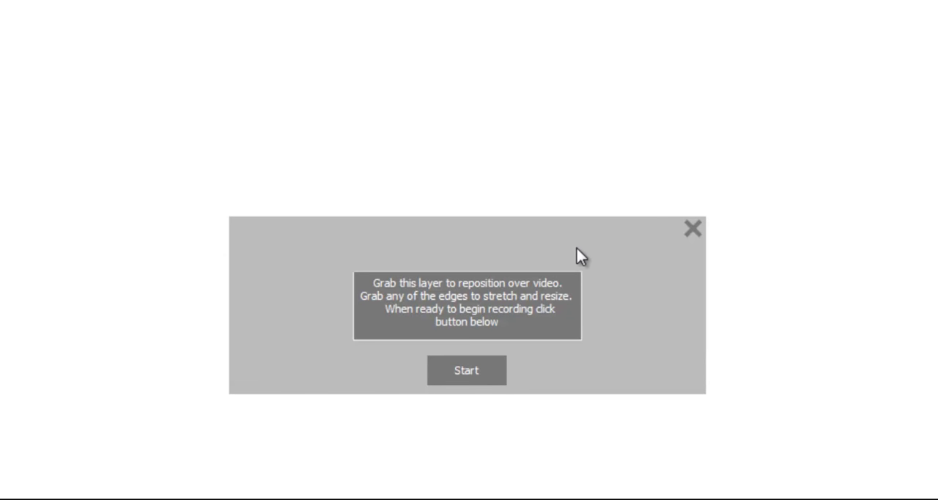
pyautogui.moveTo(657, 274)
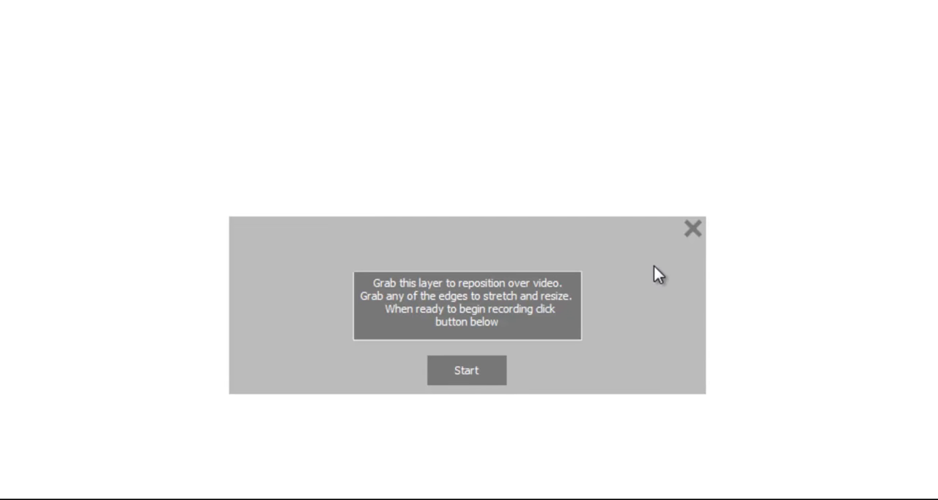
pyautogui.moveTo(619, 264)
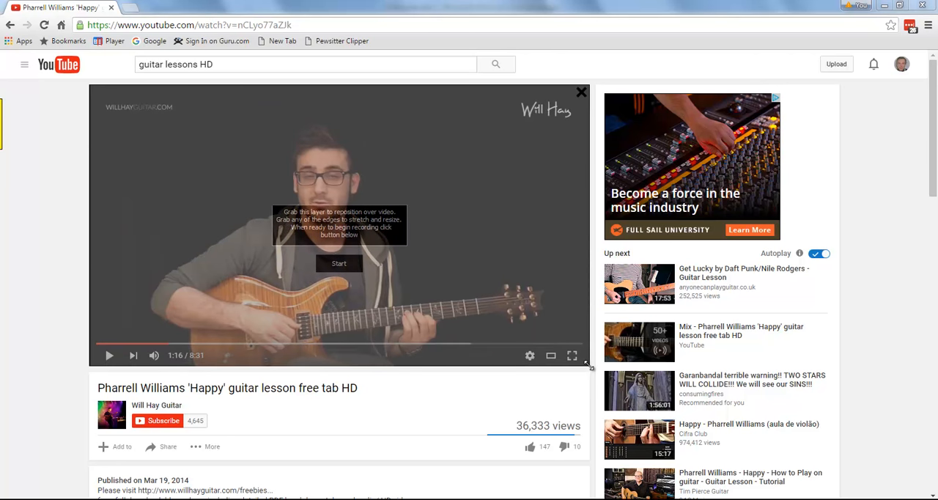
pyautogui.moveTo(514, 391)
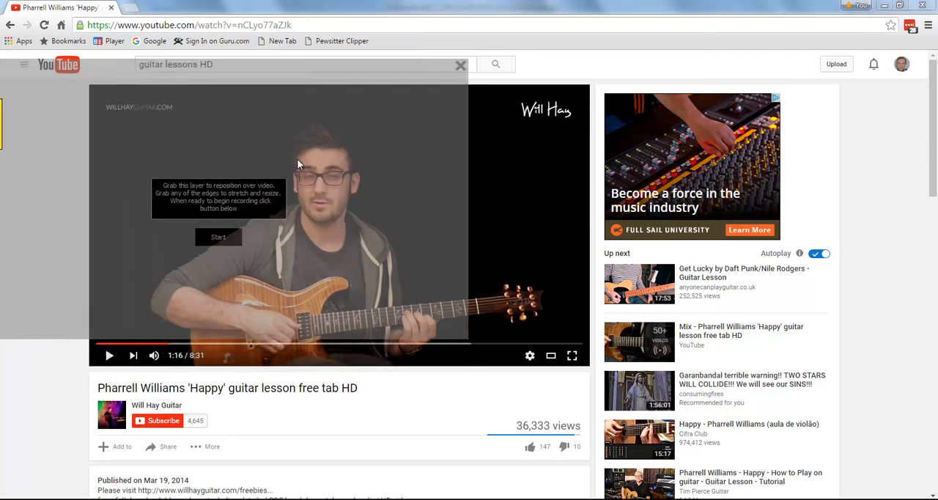
# - Drag the capture frame over the YouTube guitar lesson player, matching its size
pyautogui.moveTo(219, 198); pyautogui.dragTo(342, 227)
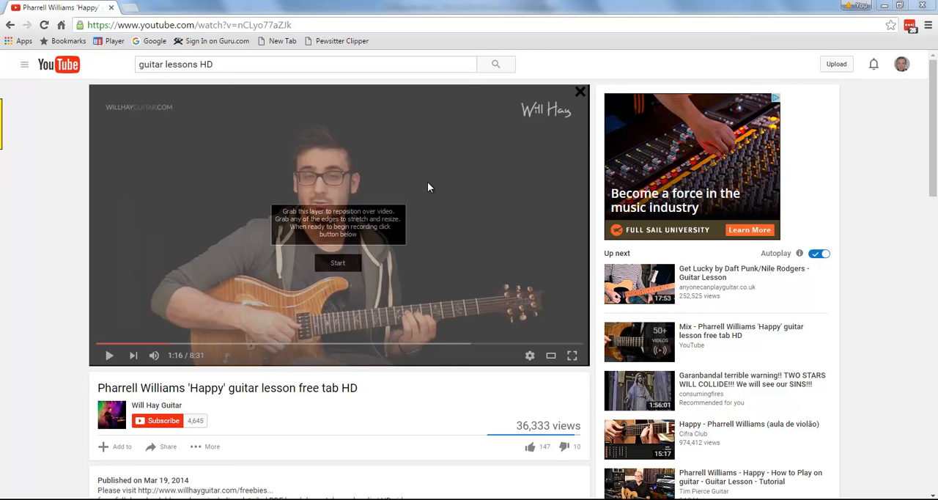
pyautogui.moveTo(574, 238)
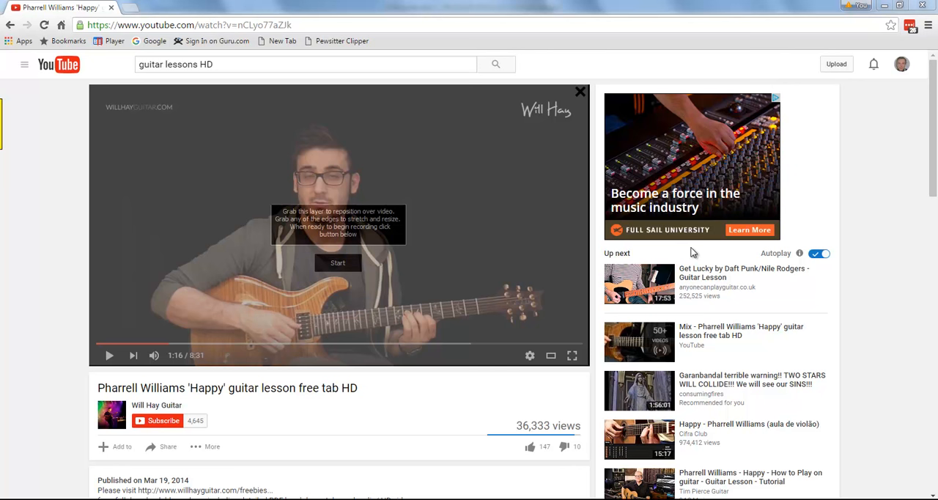
pyautogui.moveTo(837, 176)
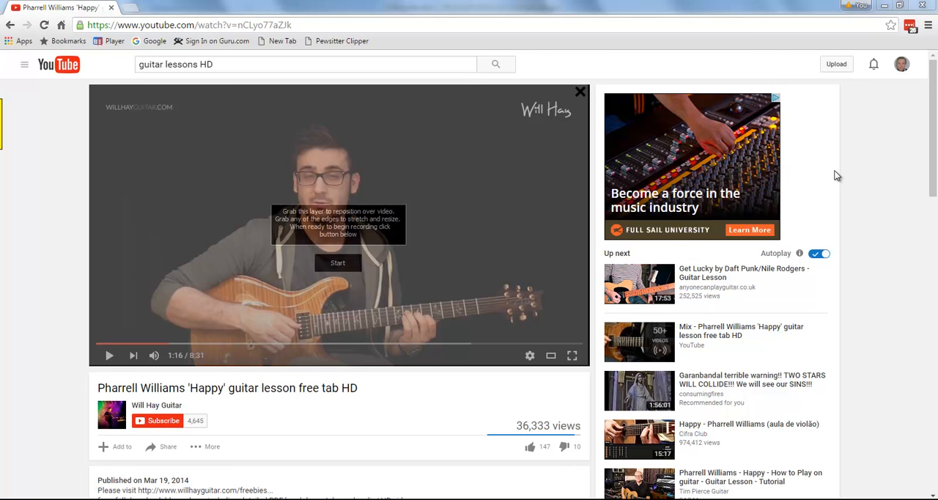
pyautogui.moveTo(546, 215)
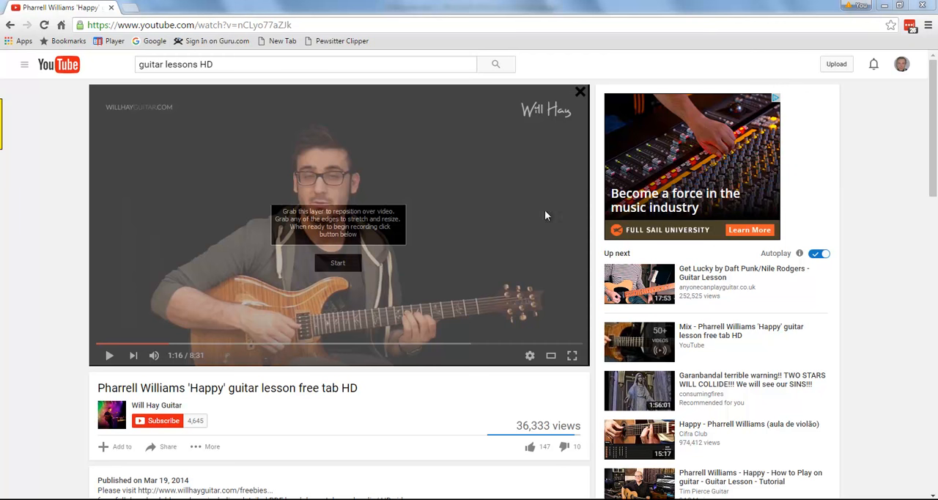
pyautogui.moveTo(341, 267)
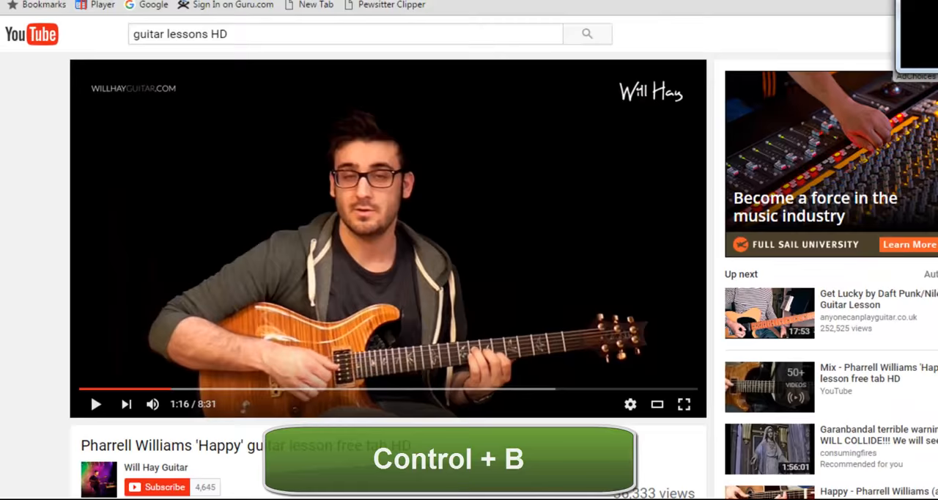
# - Start SC Recorder capture of the framed lesson video with Ctrl+B
pyautogui.press('ctrl+b')
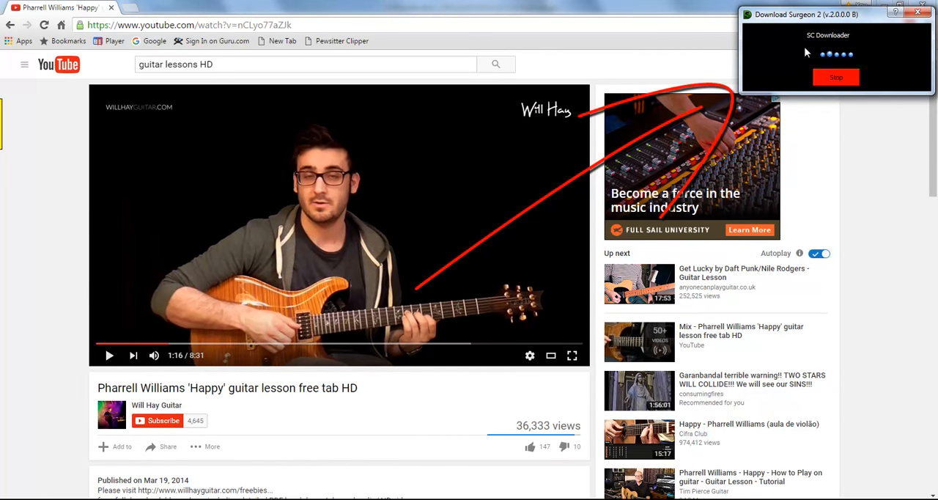
pyautogui.moveTo(796, 66)
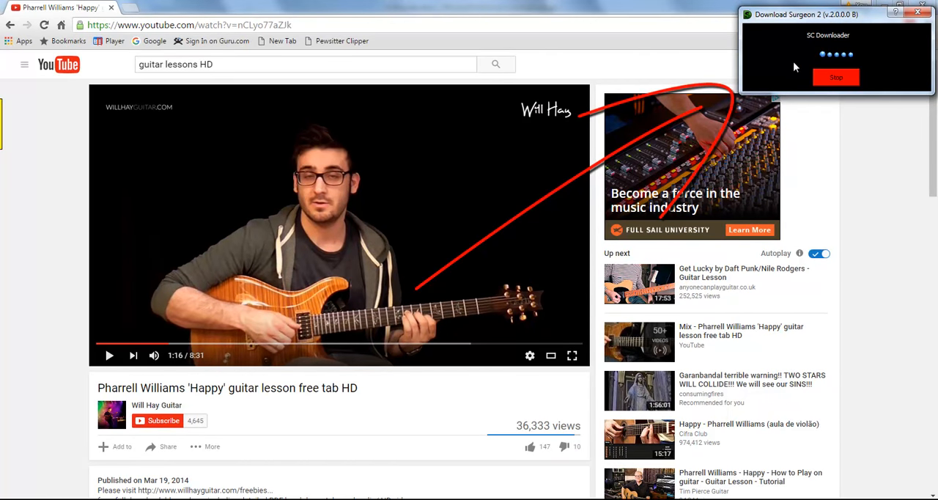
pyautogui.moveTo(812, 83)
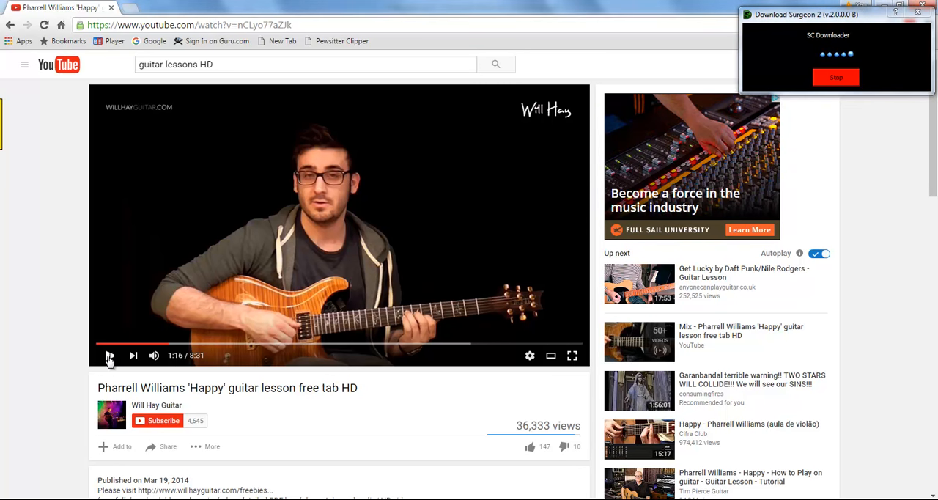
# - Play the guitar lesson from 1:16, then pause it at 1:23
pyautogui.click(109, 355)
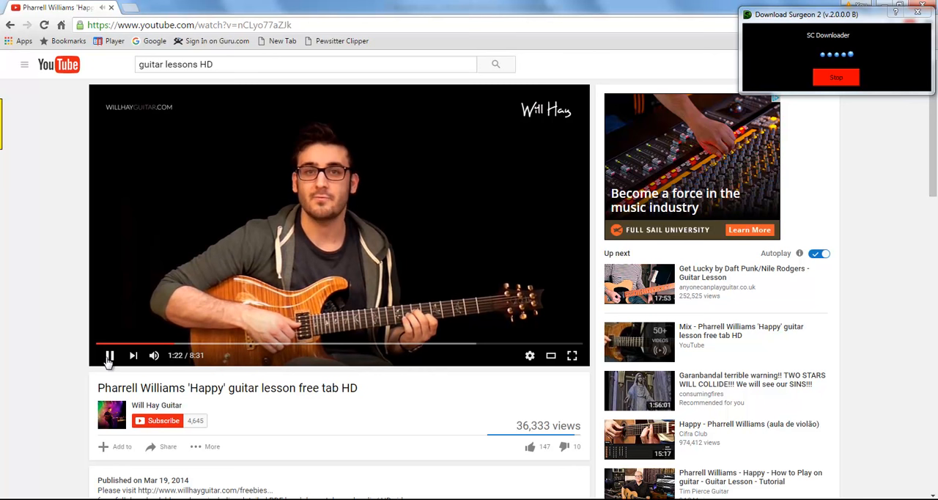
pyautogui.click(108, 355)
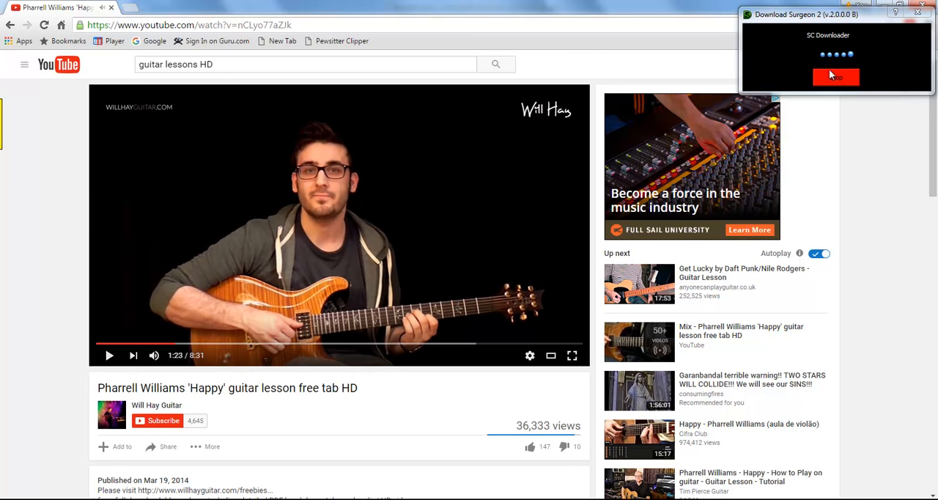
pyautogui.moveTo(428, 262)
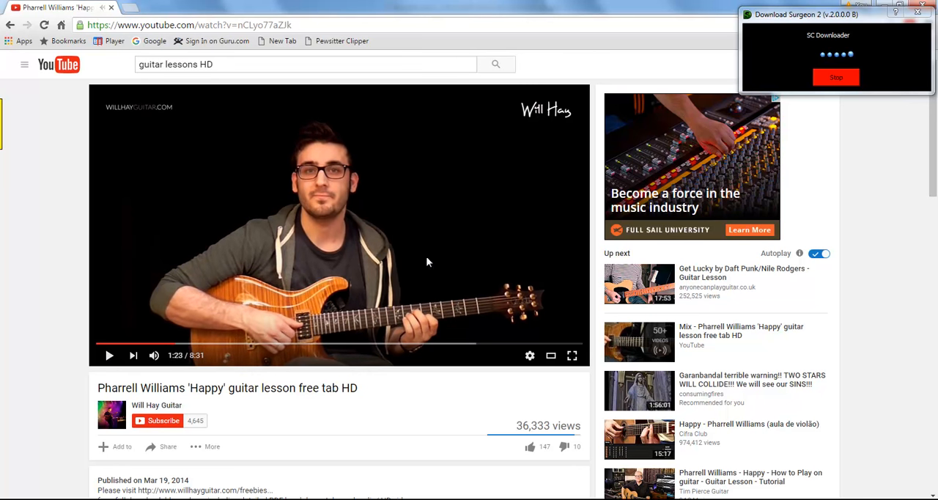
pyautogui.moveTo(836, 77)
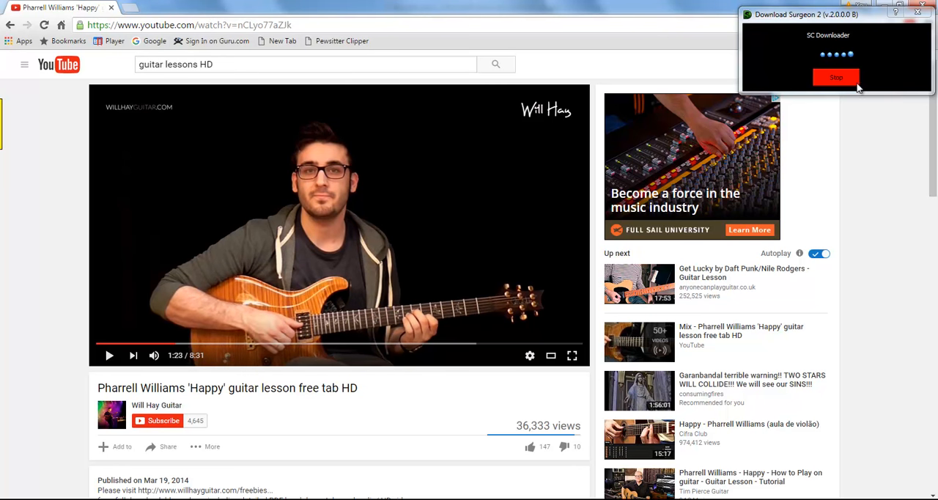
pyautogui.moveTo(841, 82)
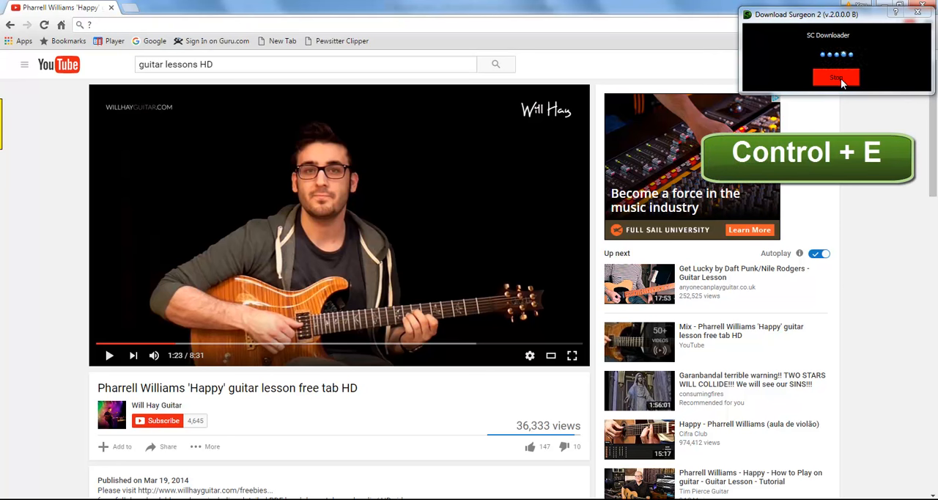
# - Stop the capture and choose Download Video to get the Save As dialog
pyautogui.click(835, 77)
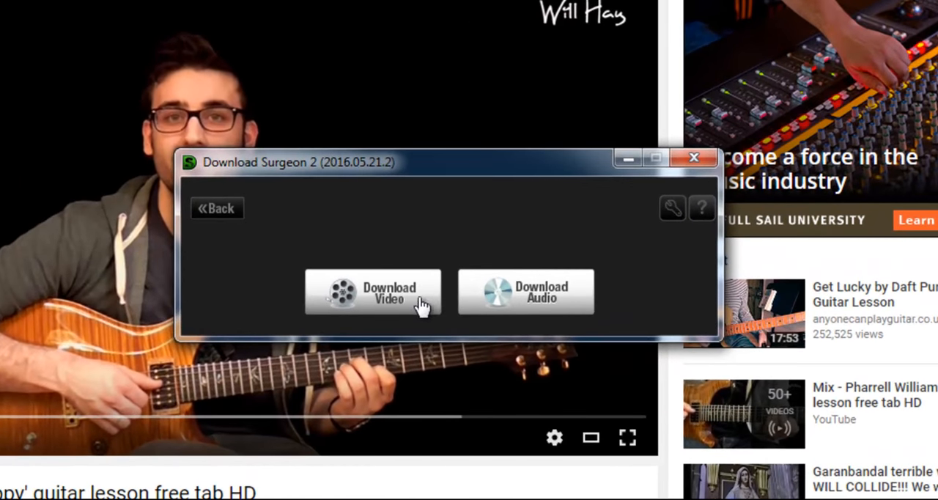
pyautogui.moveTo(510, 308)
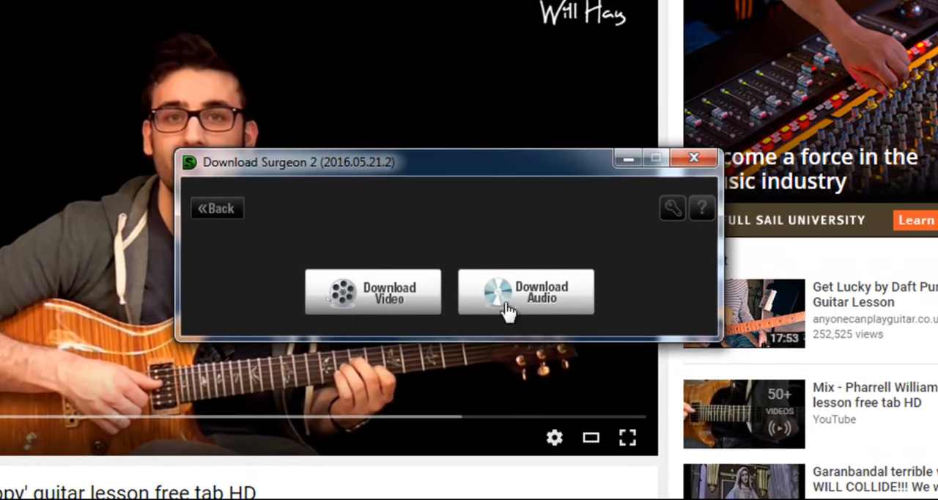
pyautogui.moveTo(469, 300)
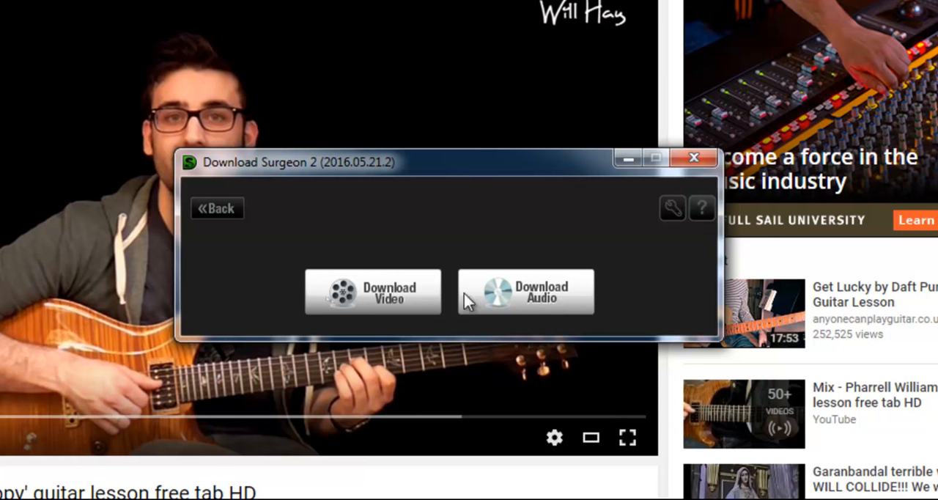
pyautogui.moveTo(381, 292)
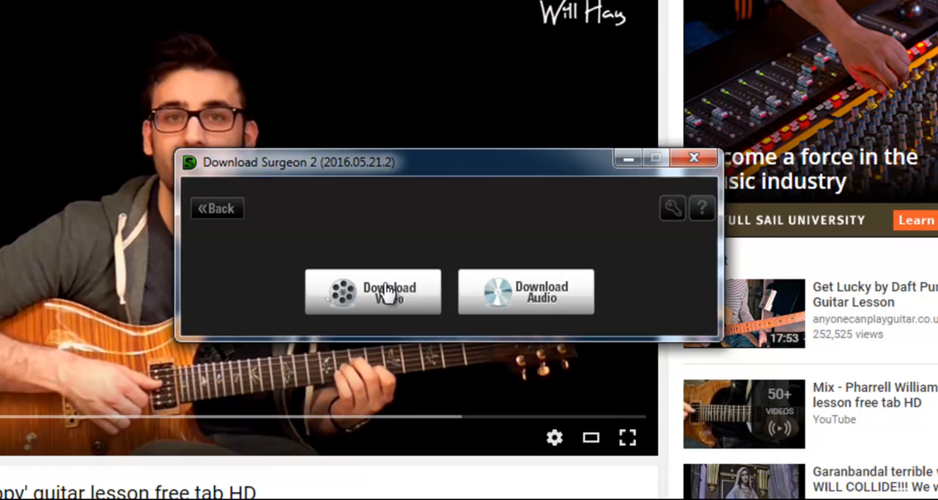
pyautogui.click(373, 291)
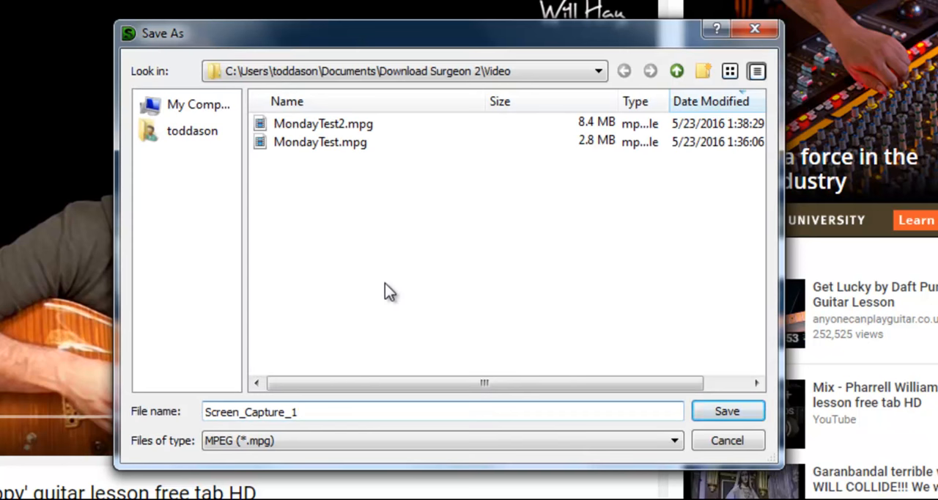
# - Browse the video formats from MPEG to FLV, then cancel Save As
pyautogui.click(330, 411)
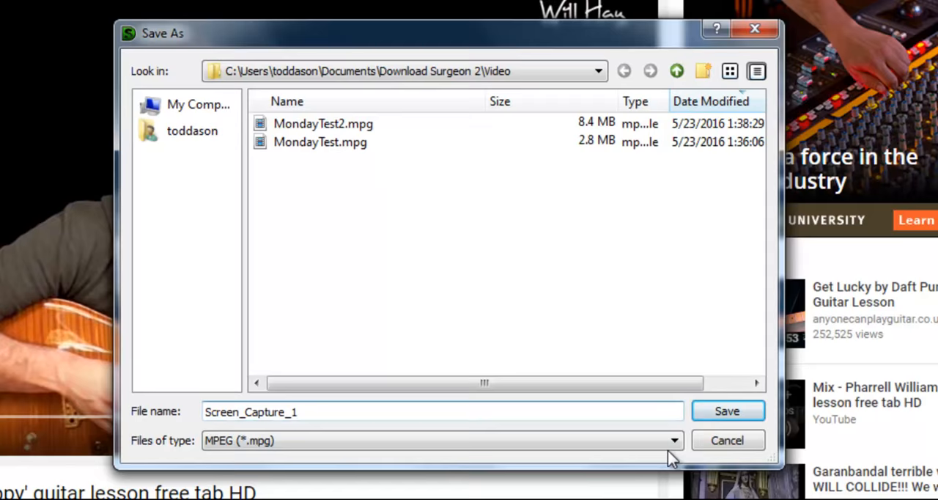
pyautogui.click(672, 440)
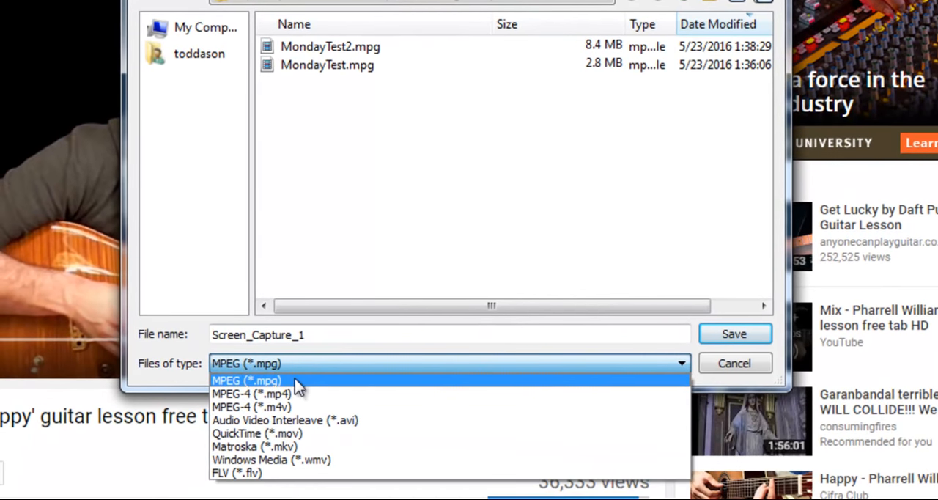
pyautogui.moveTo(308, 420)
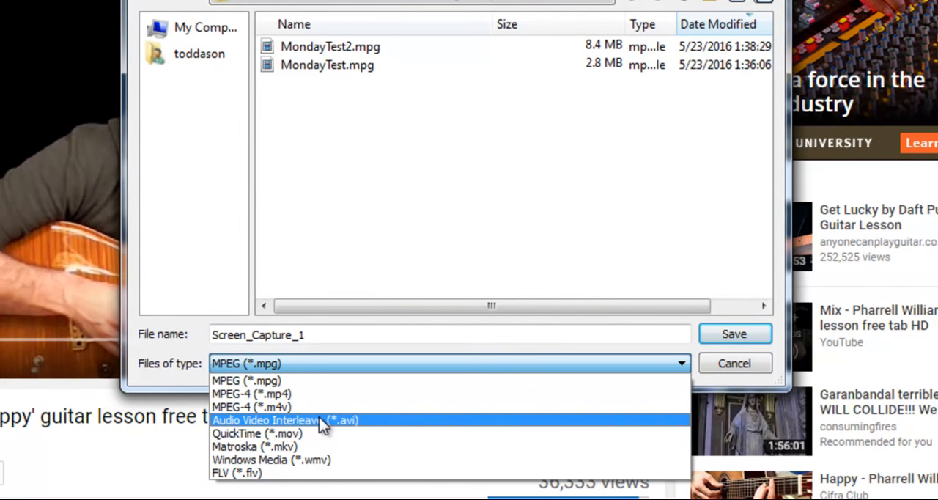
pyautogui.moveTo(315, 446)
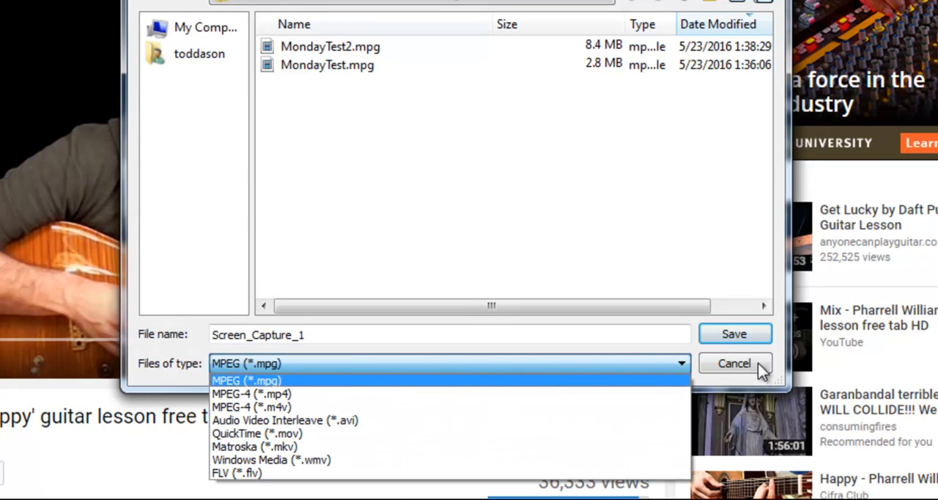
pyautogui.click(734, 363)
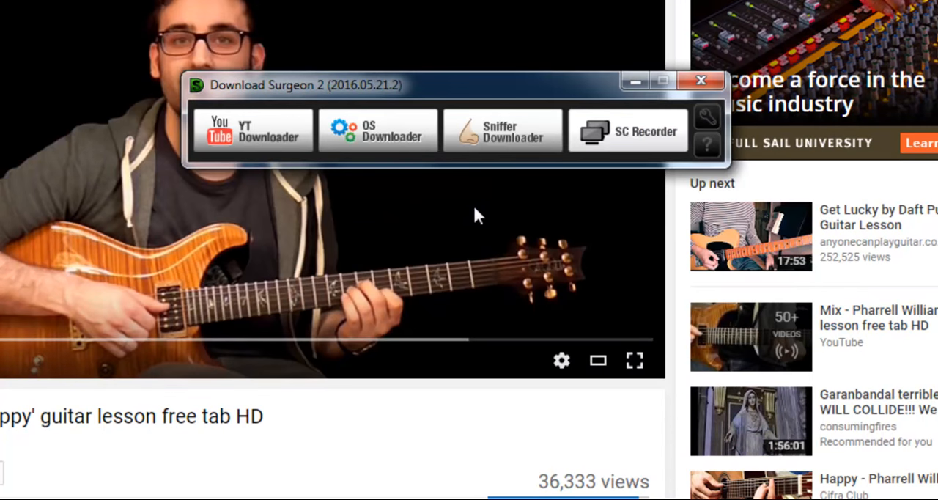
pyautogui.moveTo(414, 230)
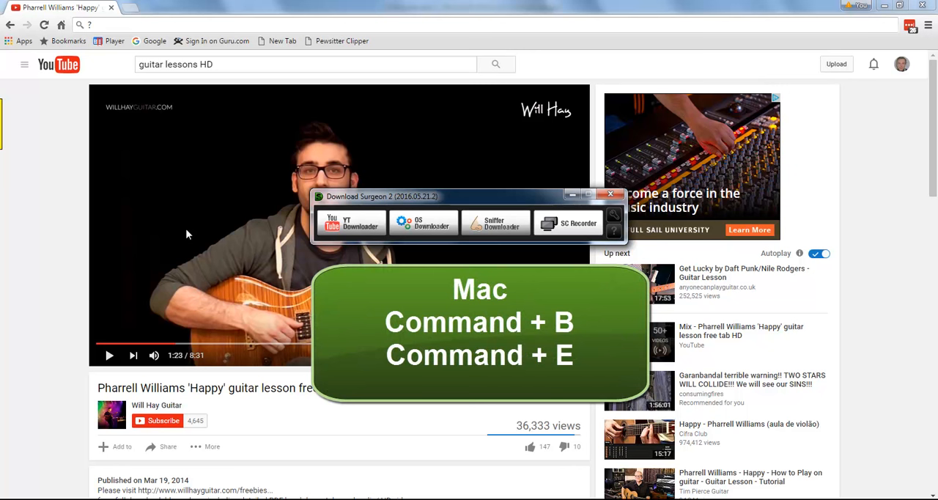
pyautogui.moveTo(193, 233)
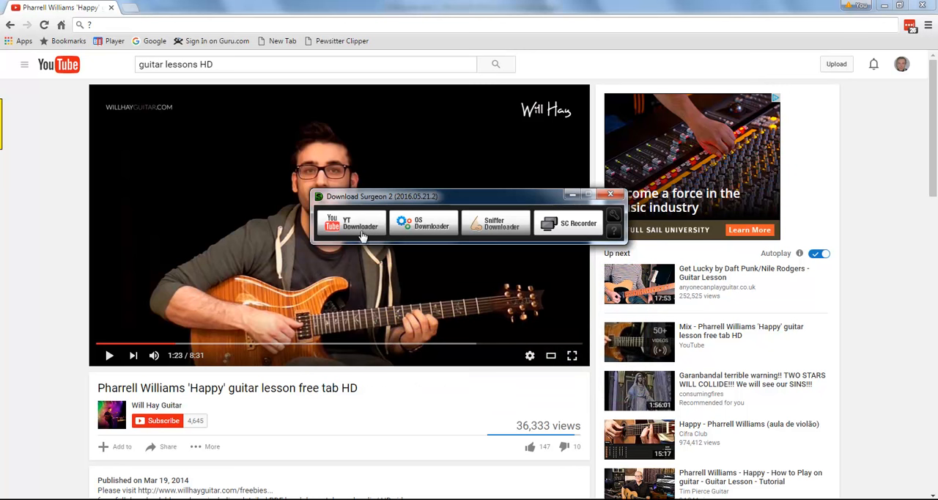
pyautogui.moveTo(582, 229)
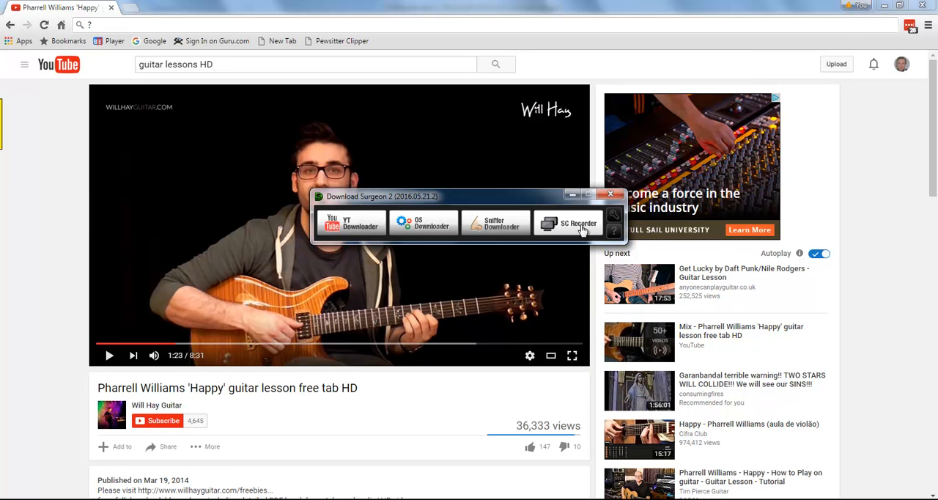